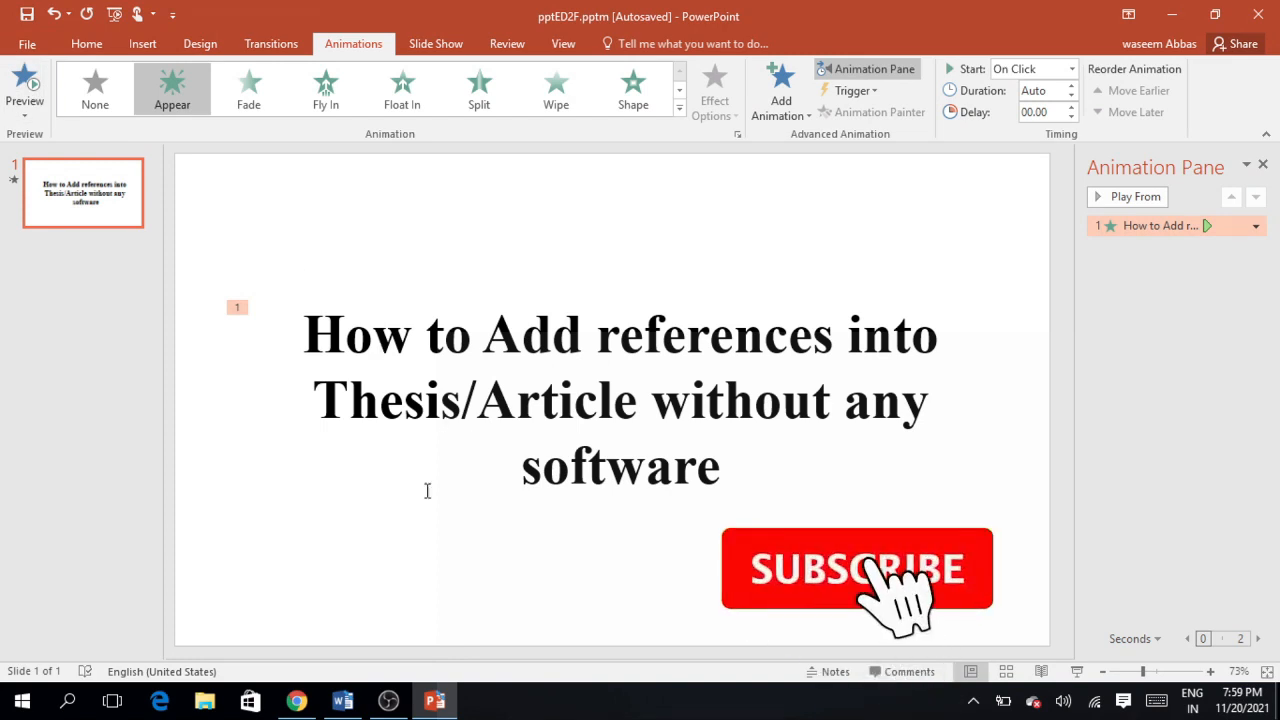
Step: Run a Google web search for 'google scholar' from Chrome's search box via the suggestion
{"action": "left_click", "coordinate": [296, 700]}
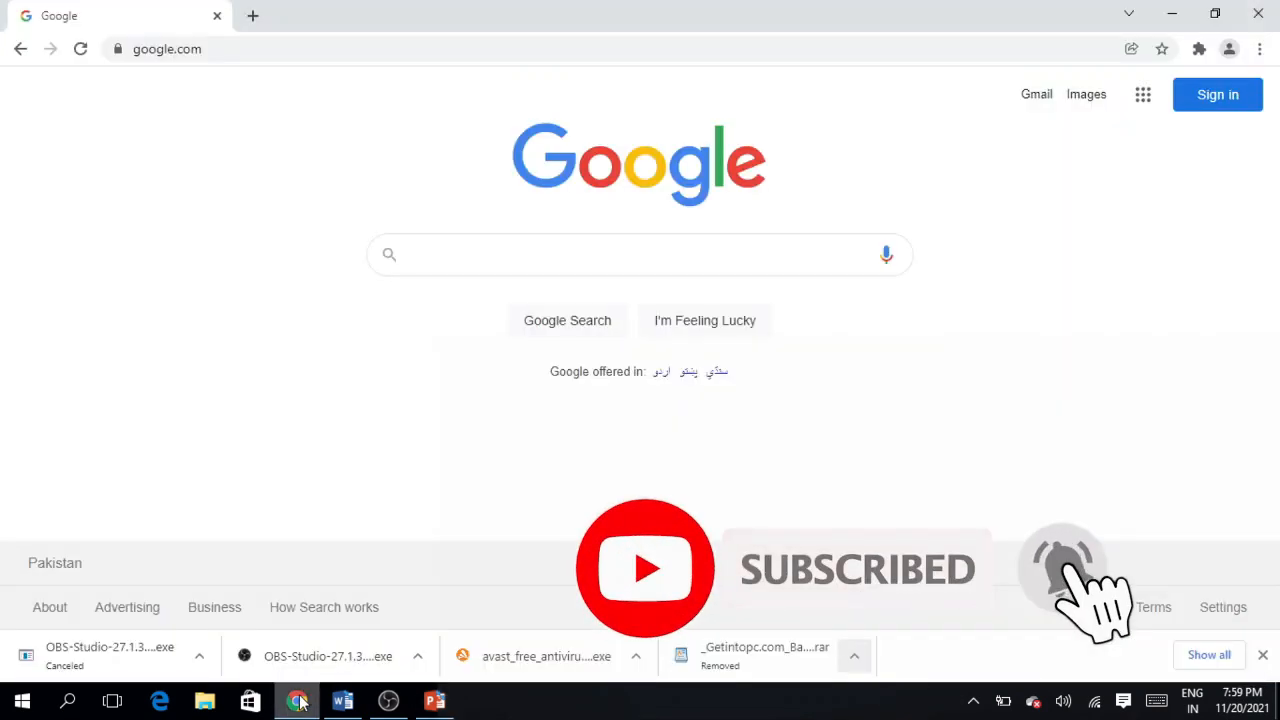
{"action": "left_click", "coordinate": [640, 254]}
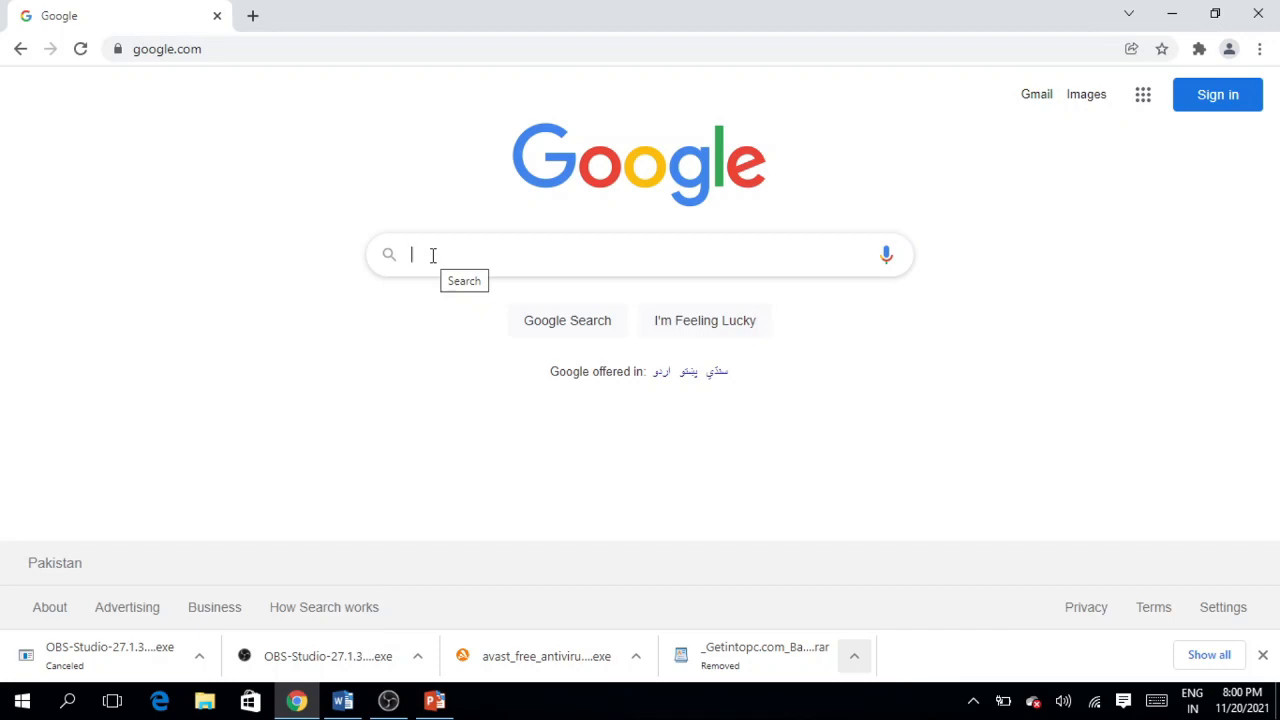
{"action": "type", "text": "g"}
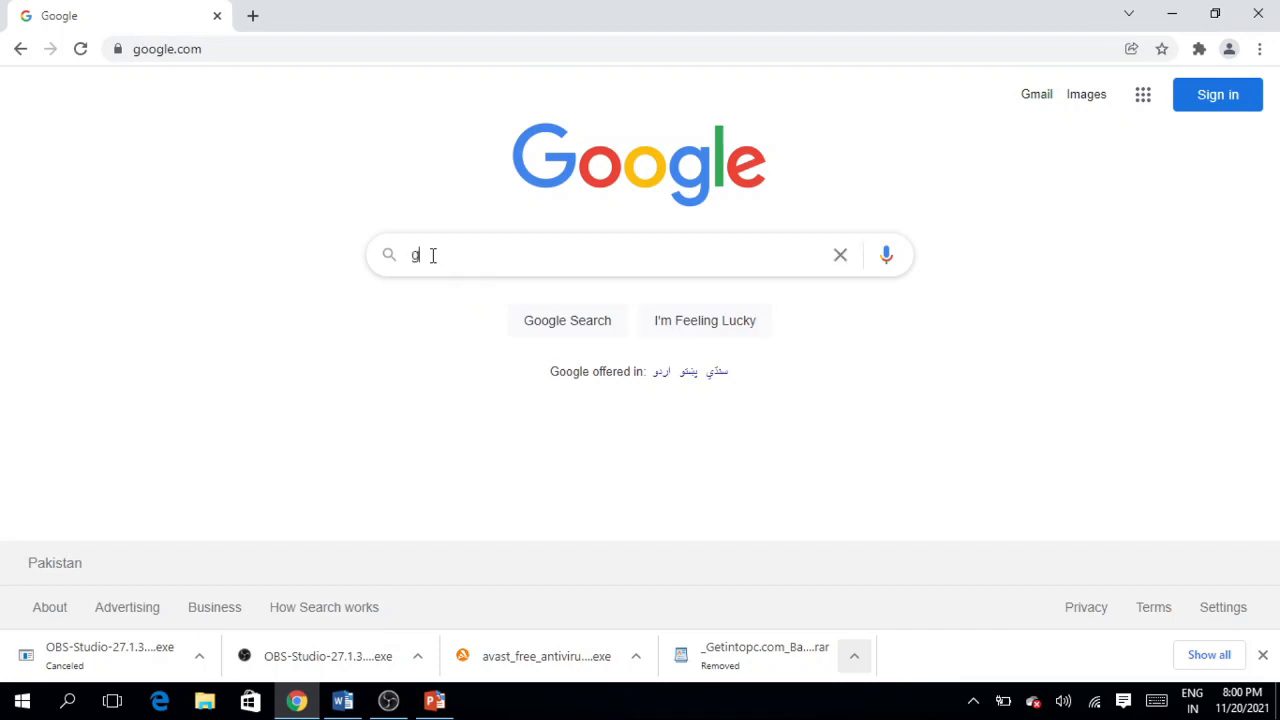
{"action": "type", "text": "oogle s"}
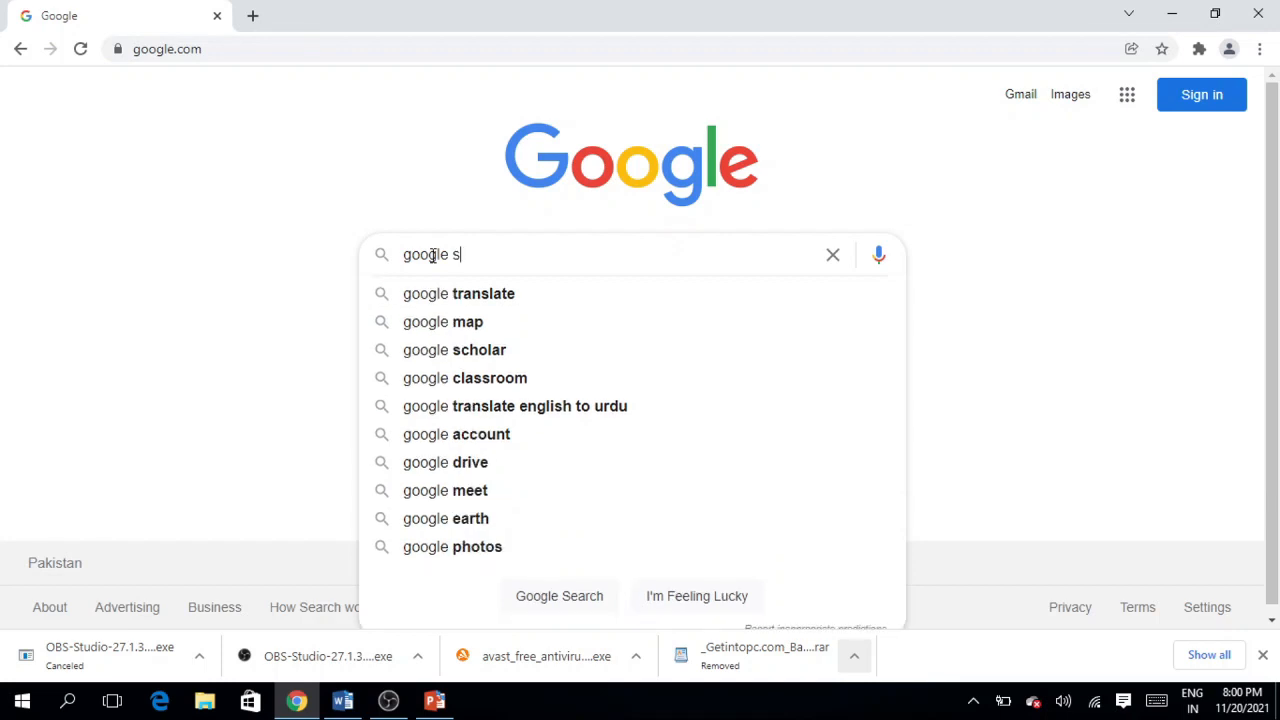
{"action": "type", "text": "ch"}
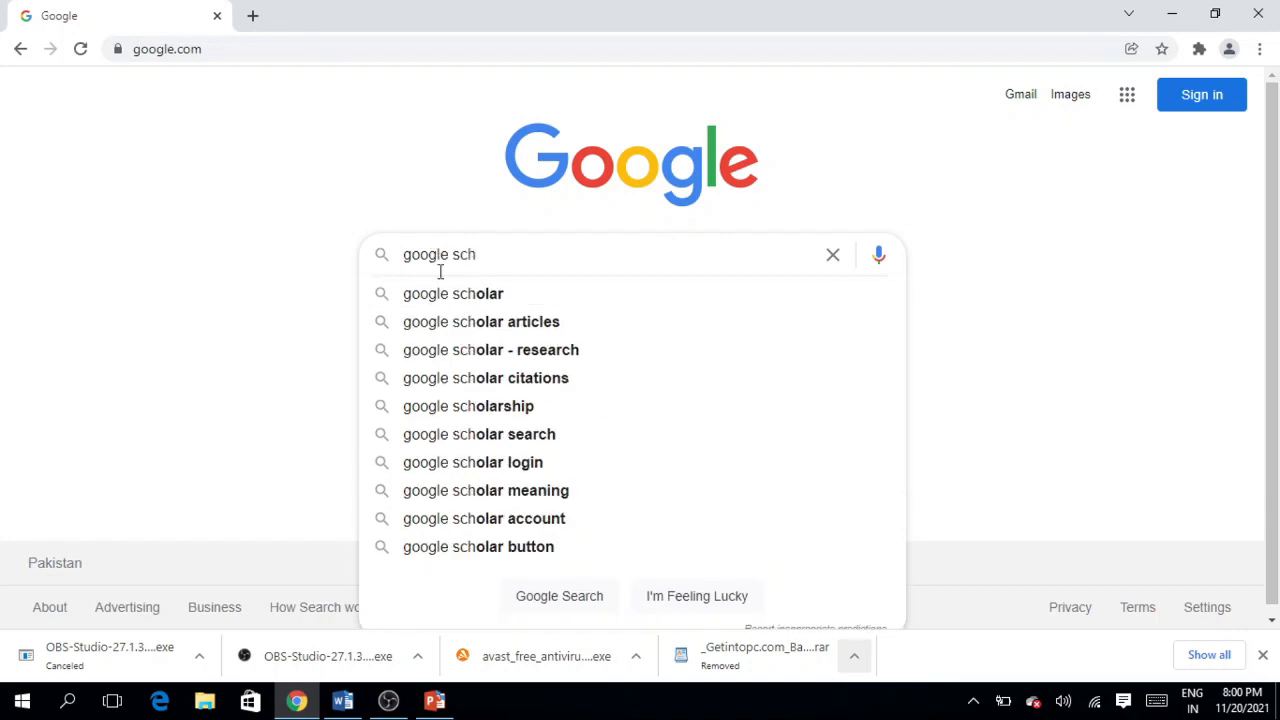
{"action": "left_click", "coordinate": [452, 292]}
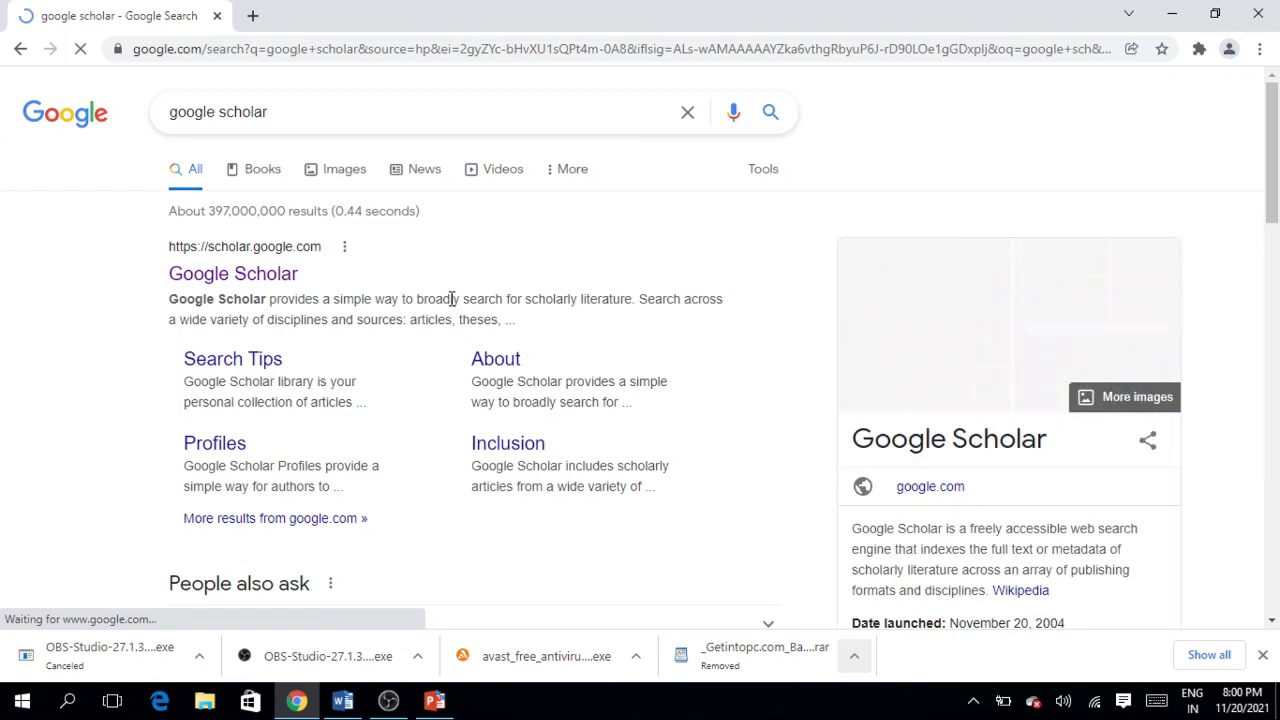
Step: Enter Google Scholar from the results and search it for 'banking'
{"action": "left_click", "coordinate": [232, 272]}
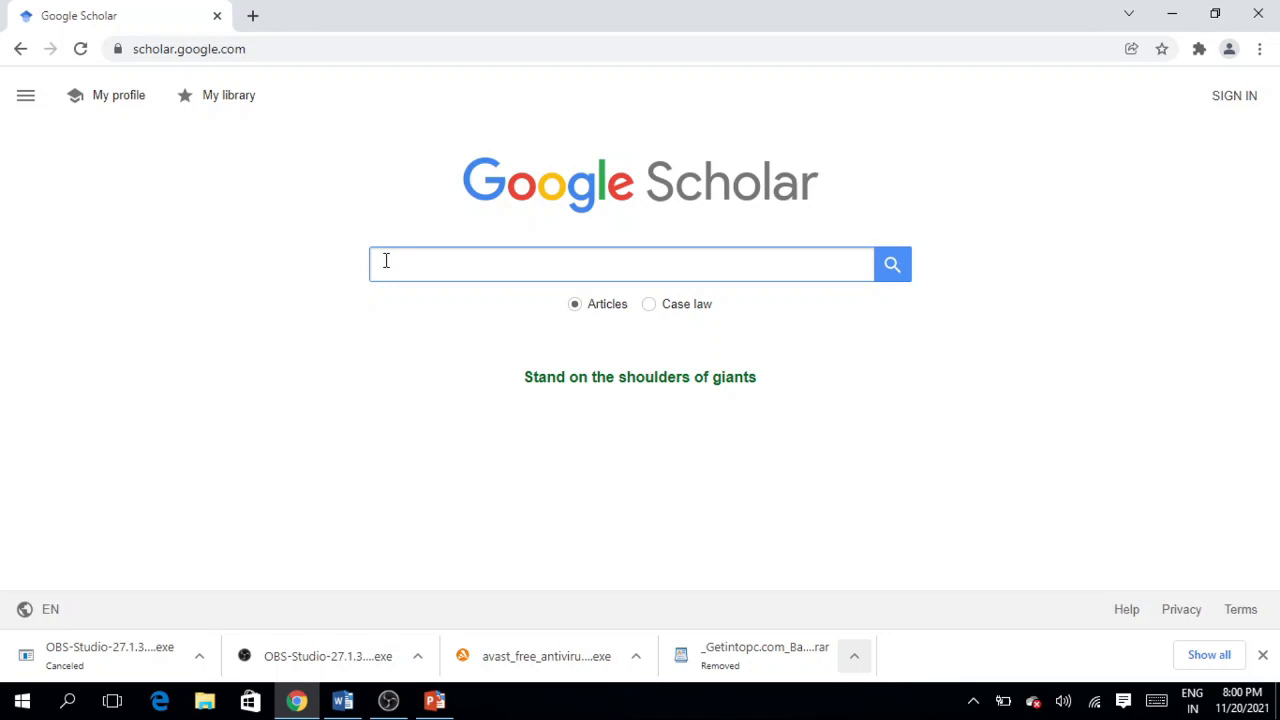
{"action": "type", "text": "ban"}
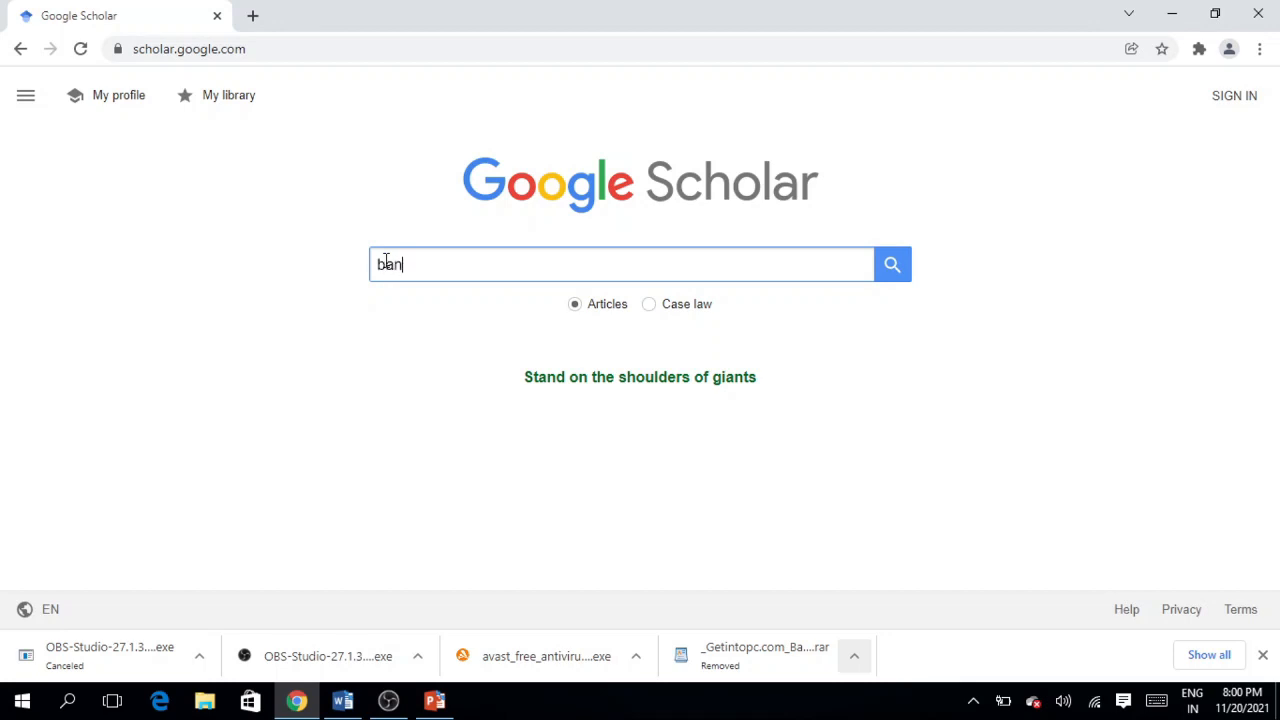
{"action": "type", "text": "king"}
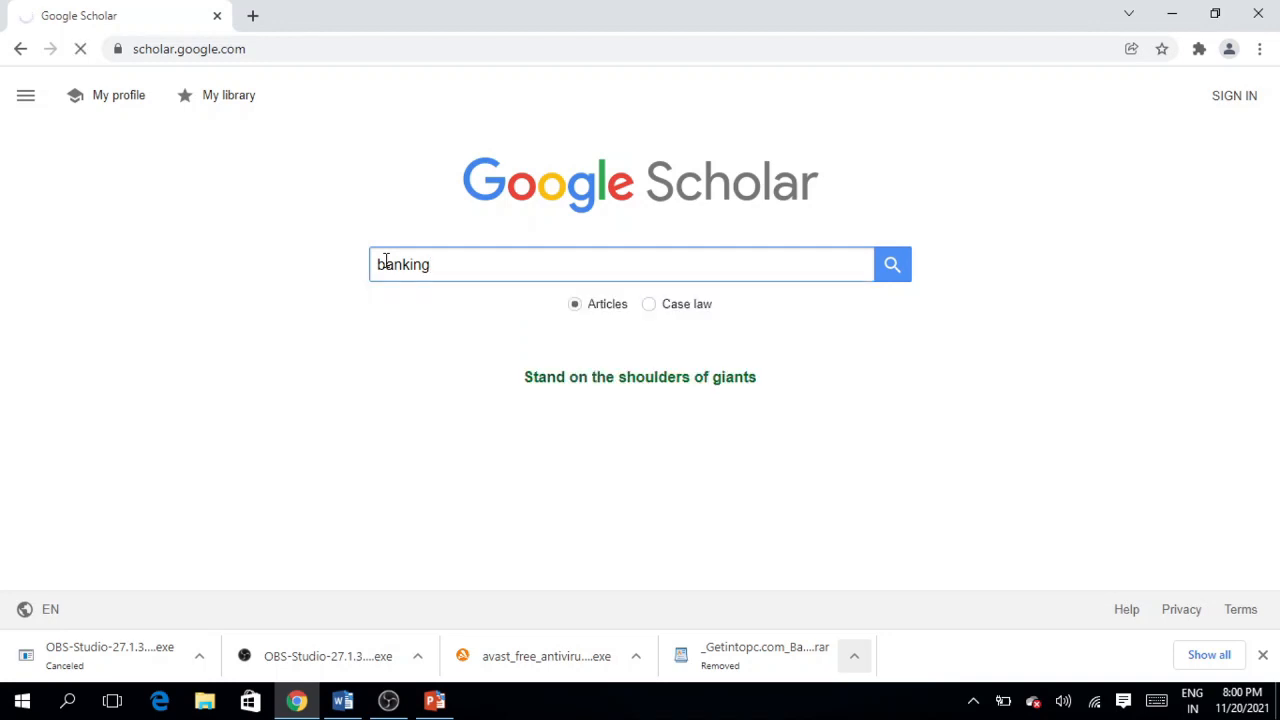
{"action": "left_click", "coordinate": [892, 264]}
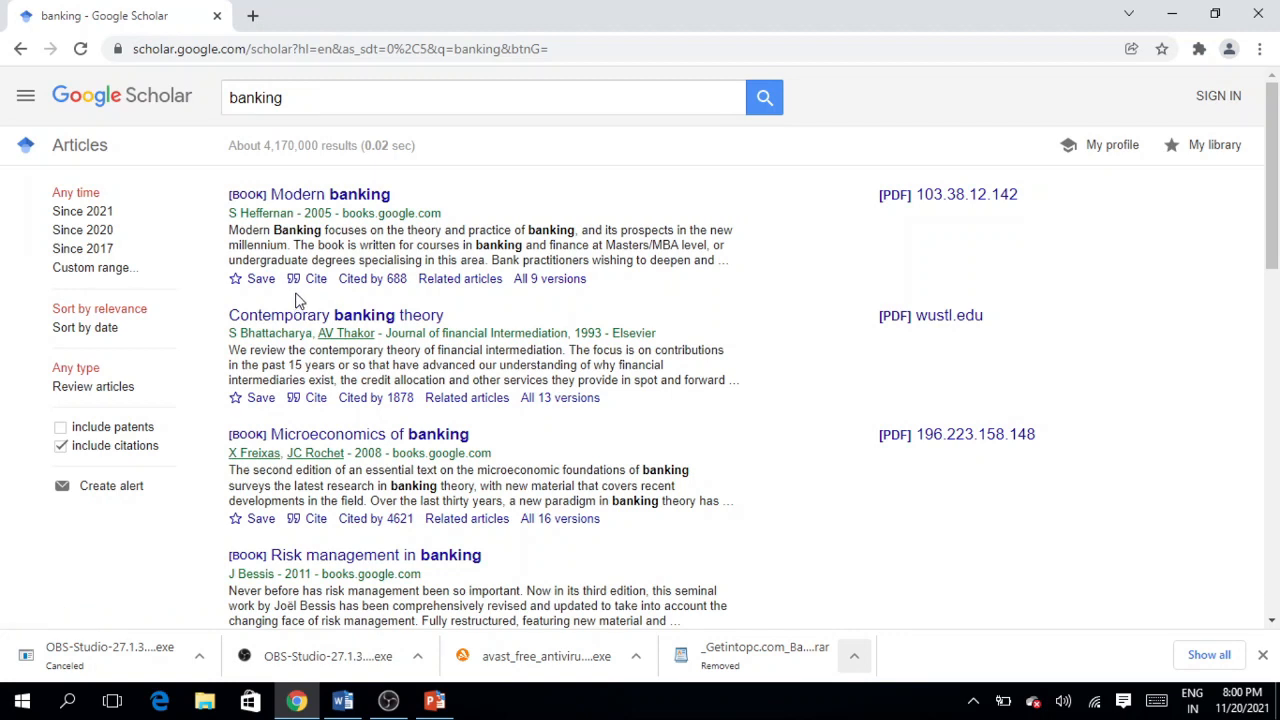
{"action": "mouse_move", "coordinate": [310, 300]}
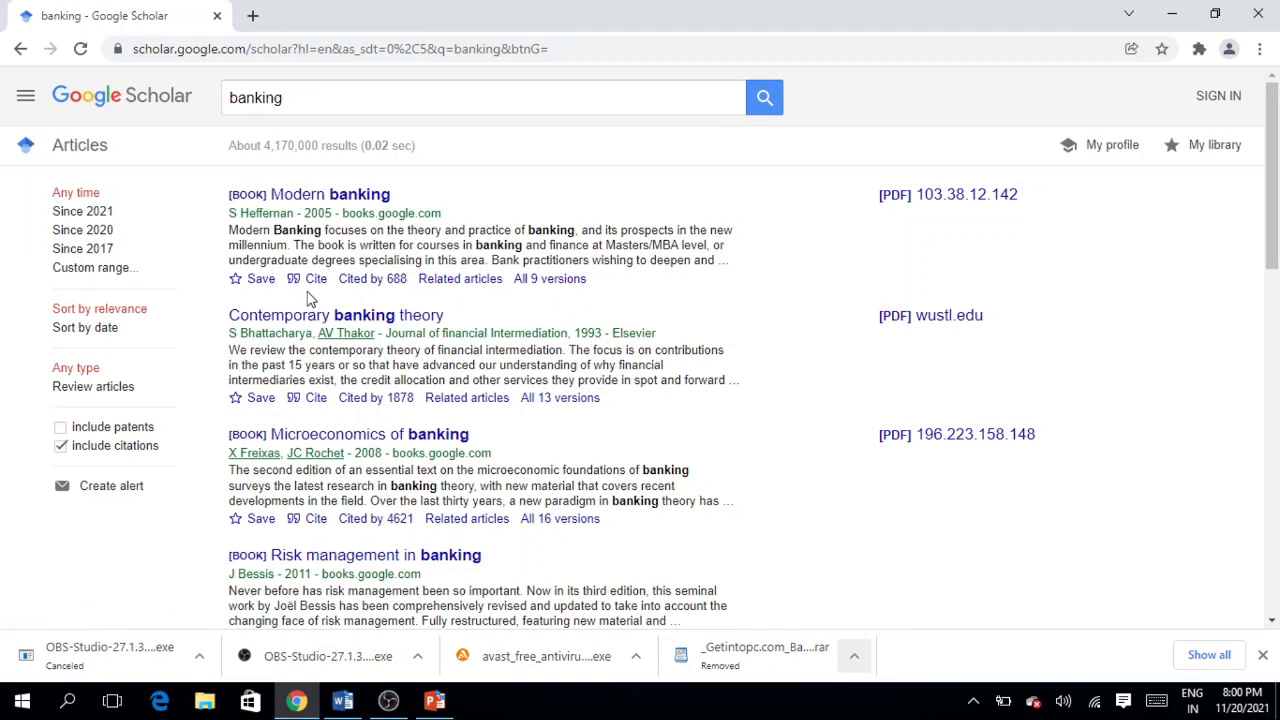
{"action": "mouse_move", "coordinate": [316, 280]}
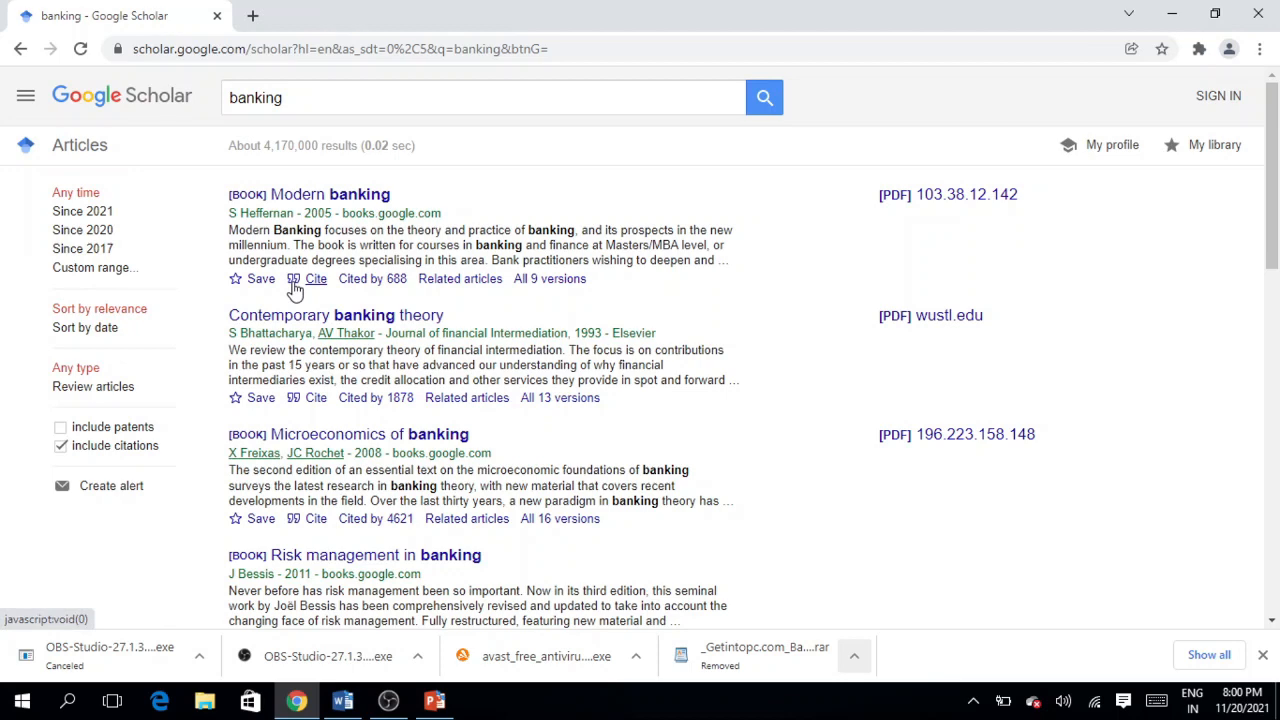
Step: Bring up Cite for Heffernan's 'Modern banking', select and copy its APA entry, then switch to Word
{"action": "left_click", "coordinate": [316, 278]}
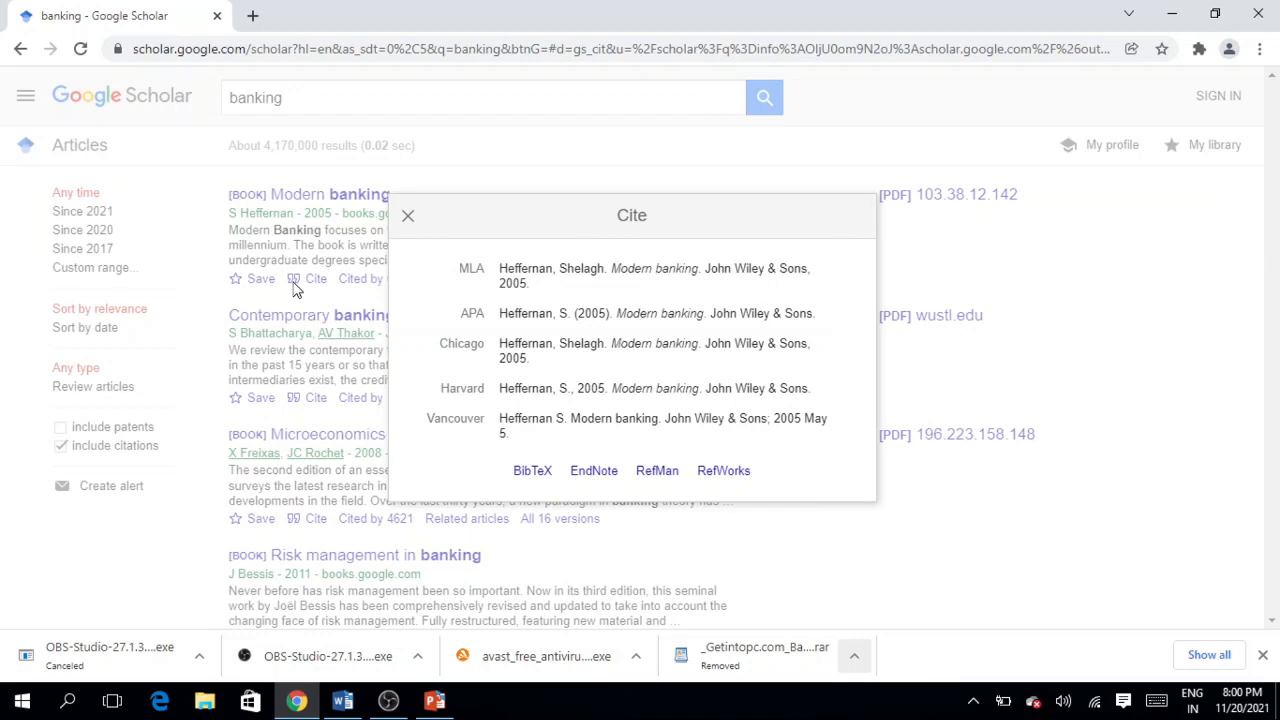
{"action": "mouse_move", "coordinate": [512, 270]}
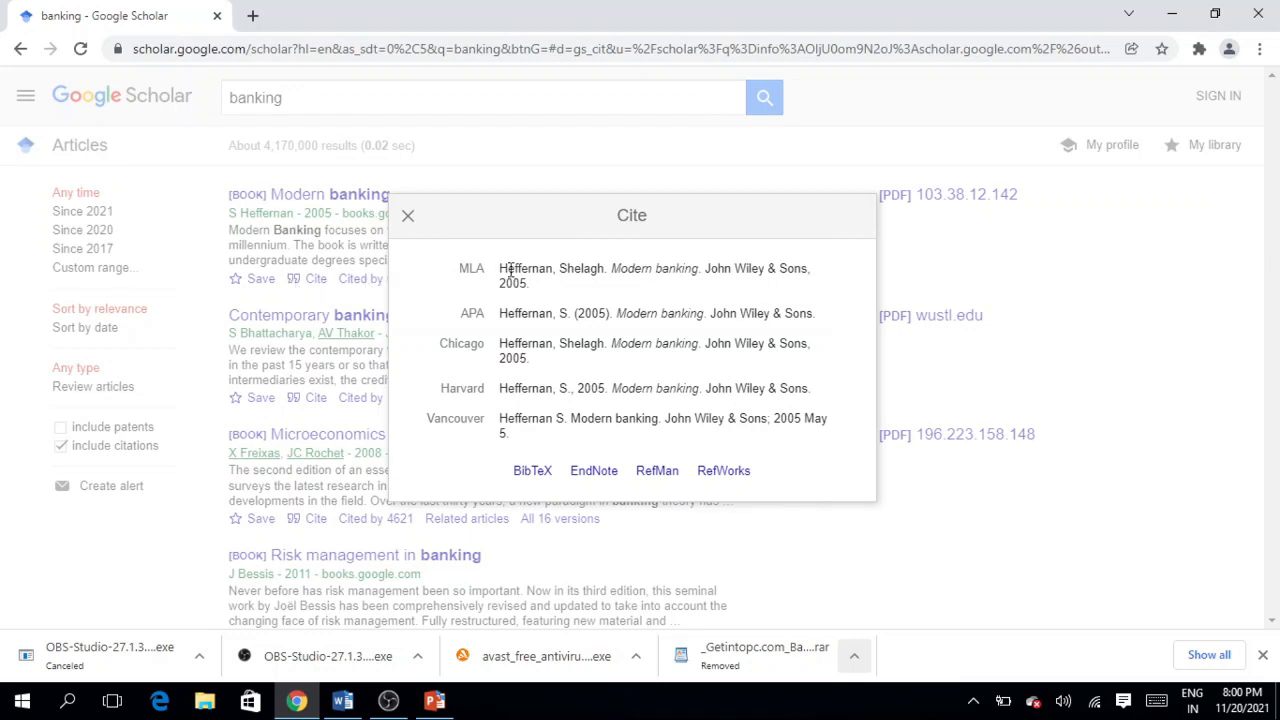
{"action": "mouse_move", "coordinate": [544, 312]}
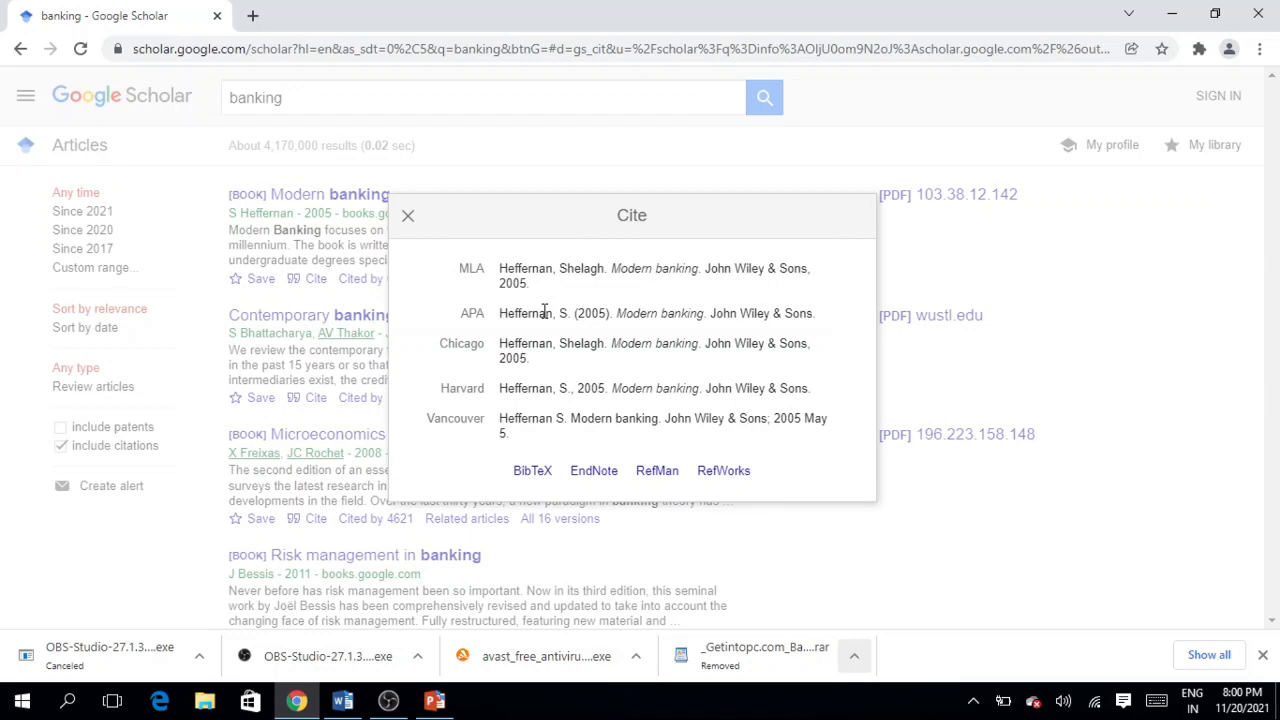
{"action": "mouse_move", "coordinate": [480, 288]}
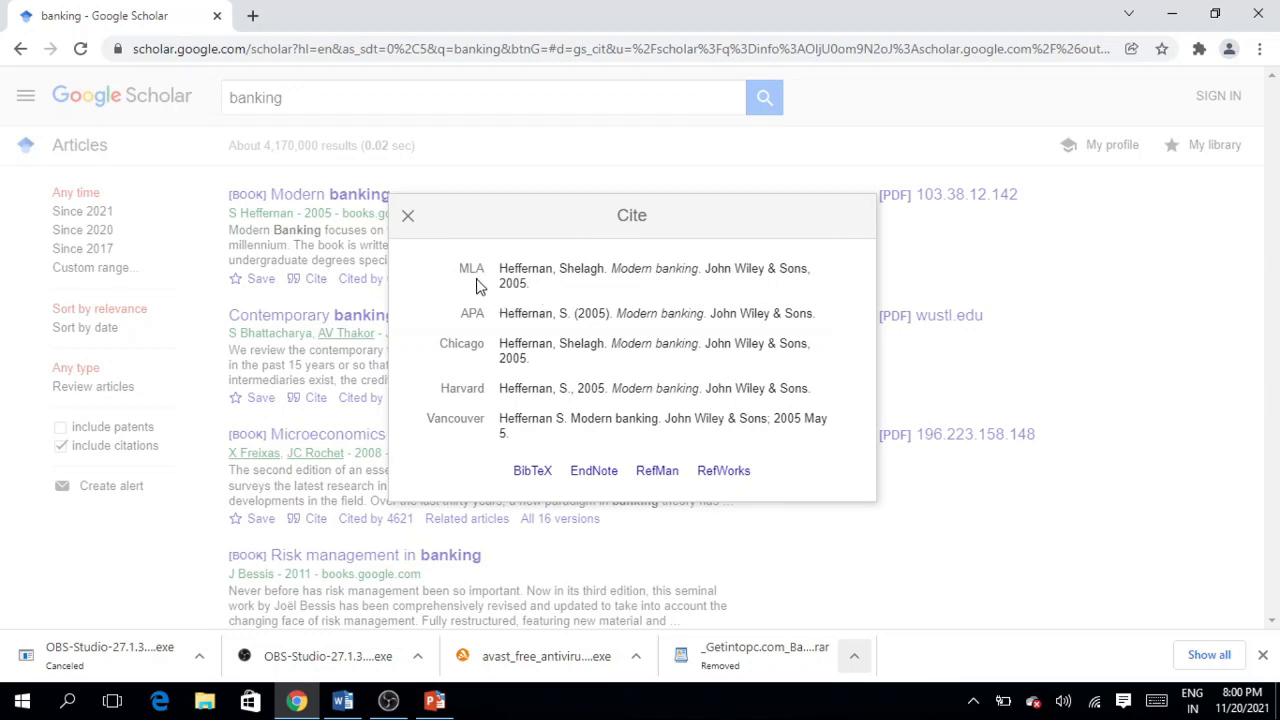
{"action": "mouse_move", "coordinate": [504, 316]}
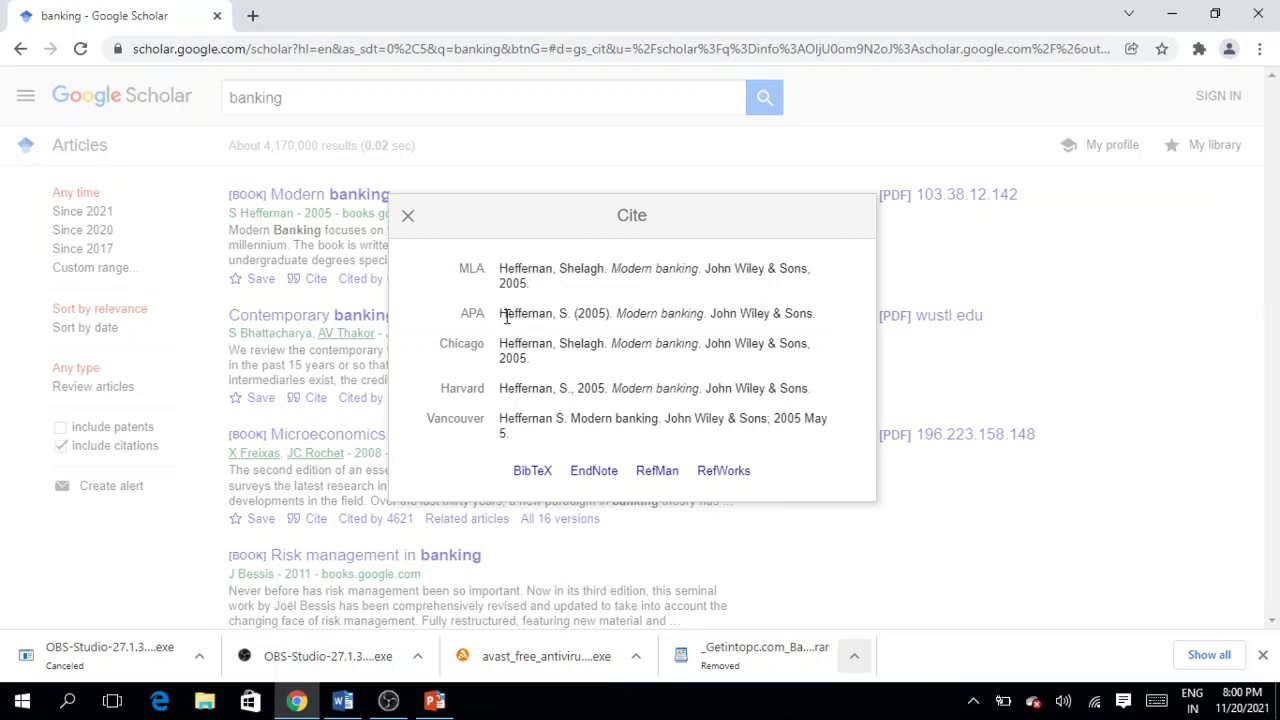
{"action": "mouse_move", "coordinate": [470, 388]}
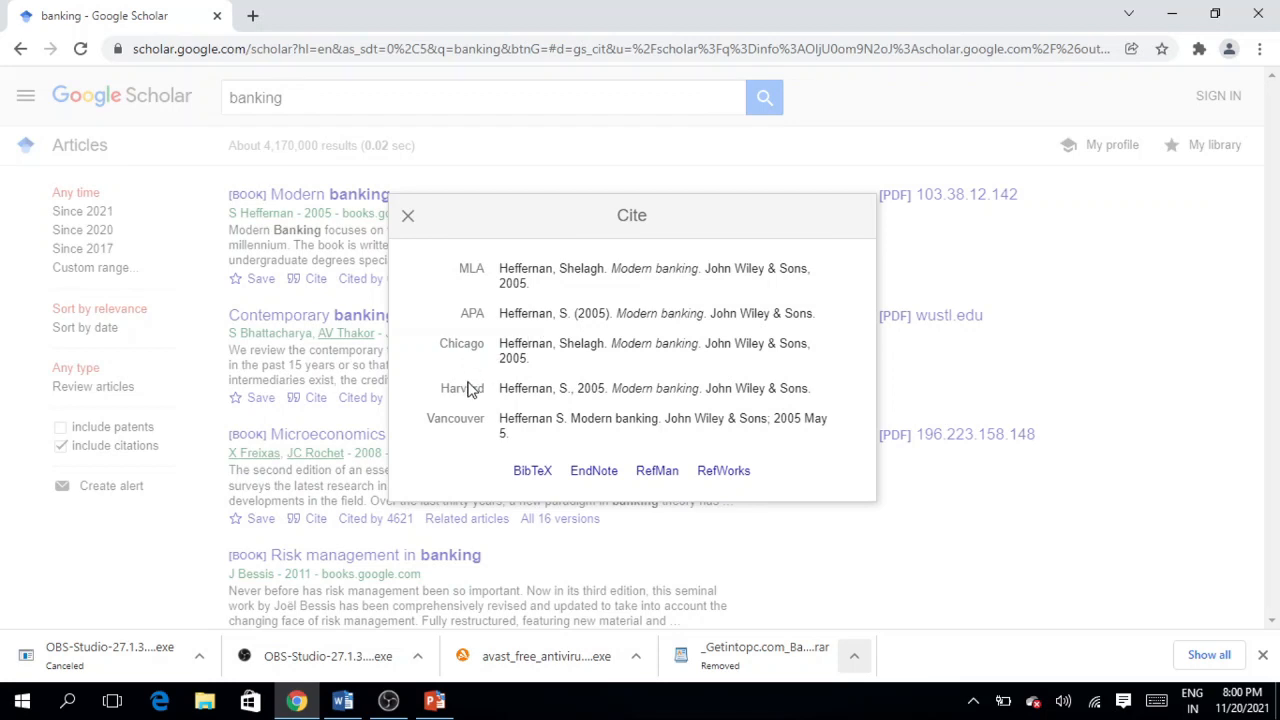
{"action": "mouse_move", "coordinate": [538, 336]}
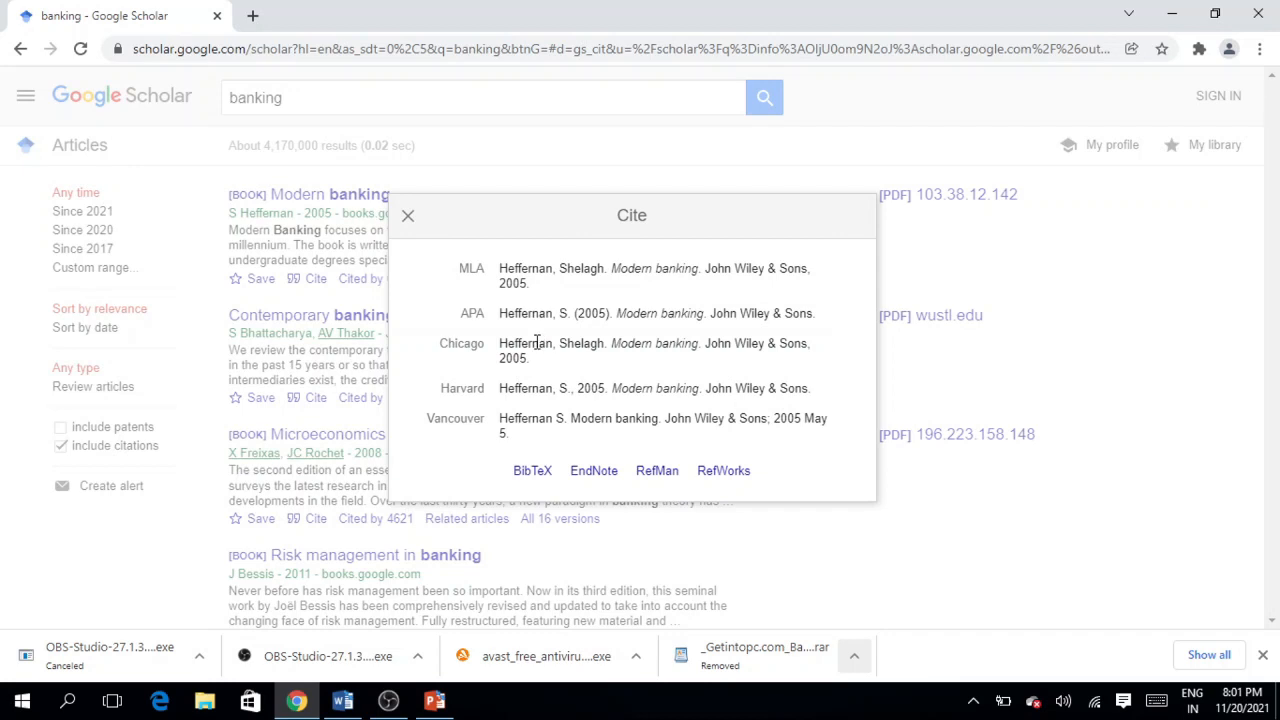
{"action": "triple_click", "coordinate": [656, 312]}
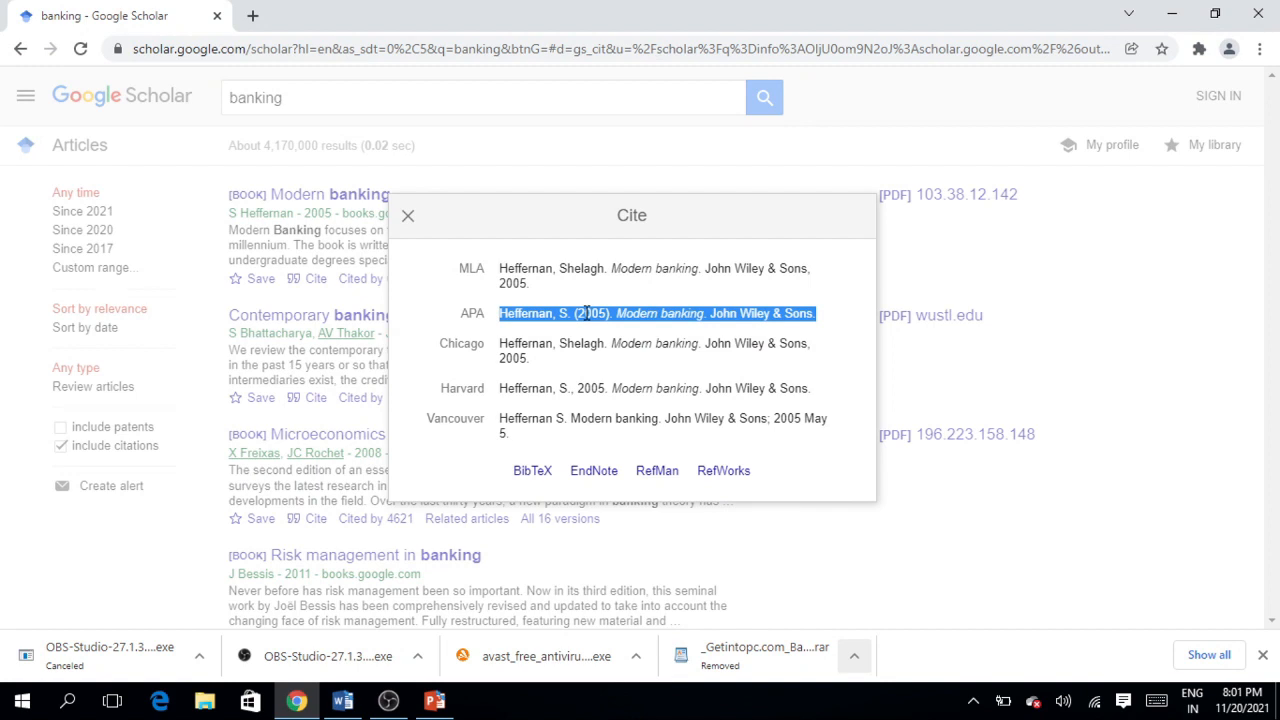
{"action": "left_click", "coordinate": [342, 700]}
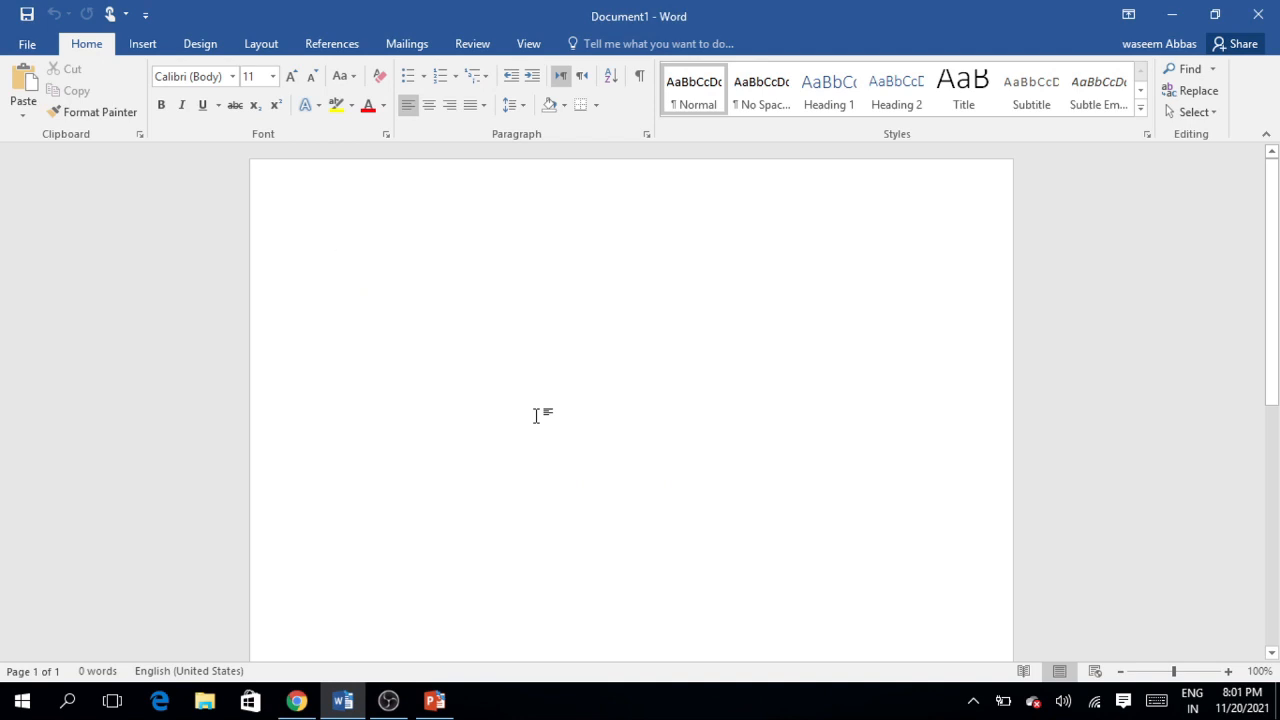
Step: Paste the copied APA reference into the blank document and grow its font to 16 pt
{"action": "key", "text": "ctrl+v"}
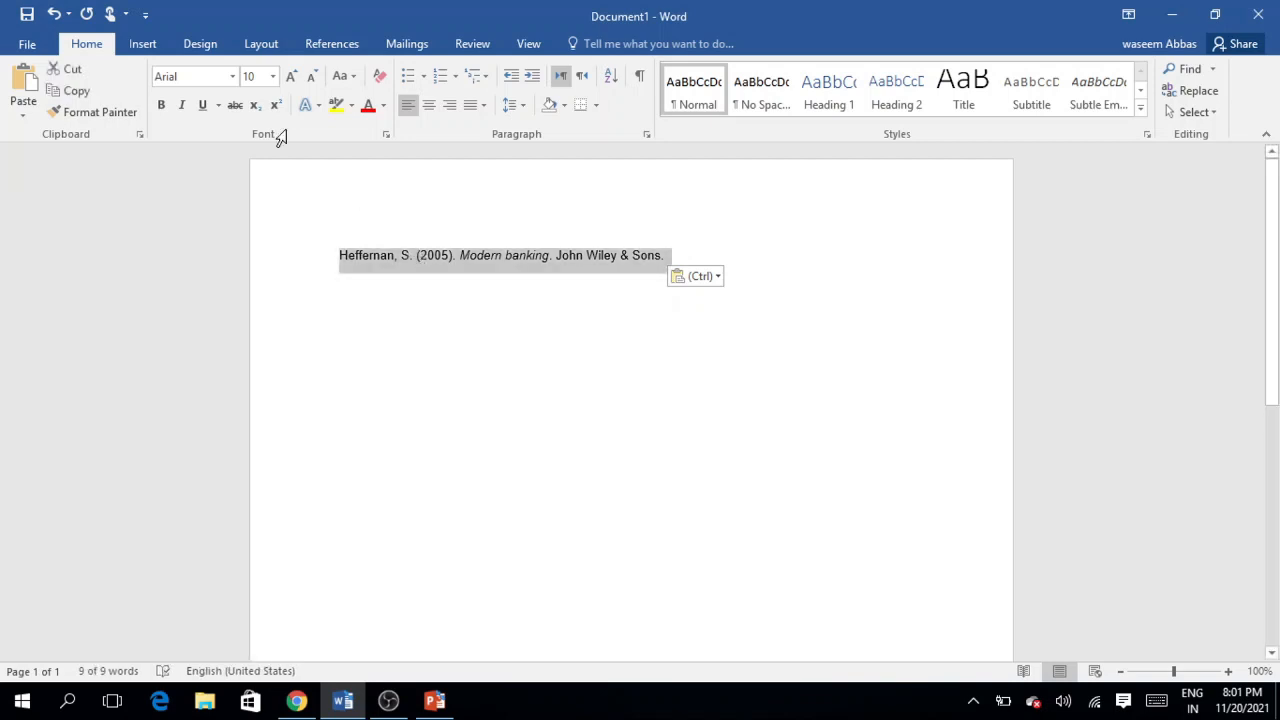
{"action": "left_click", "coordinate": [292, 76]}
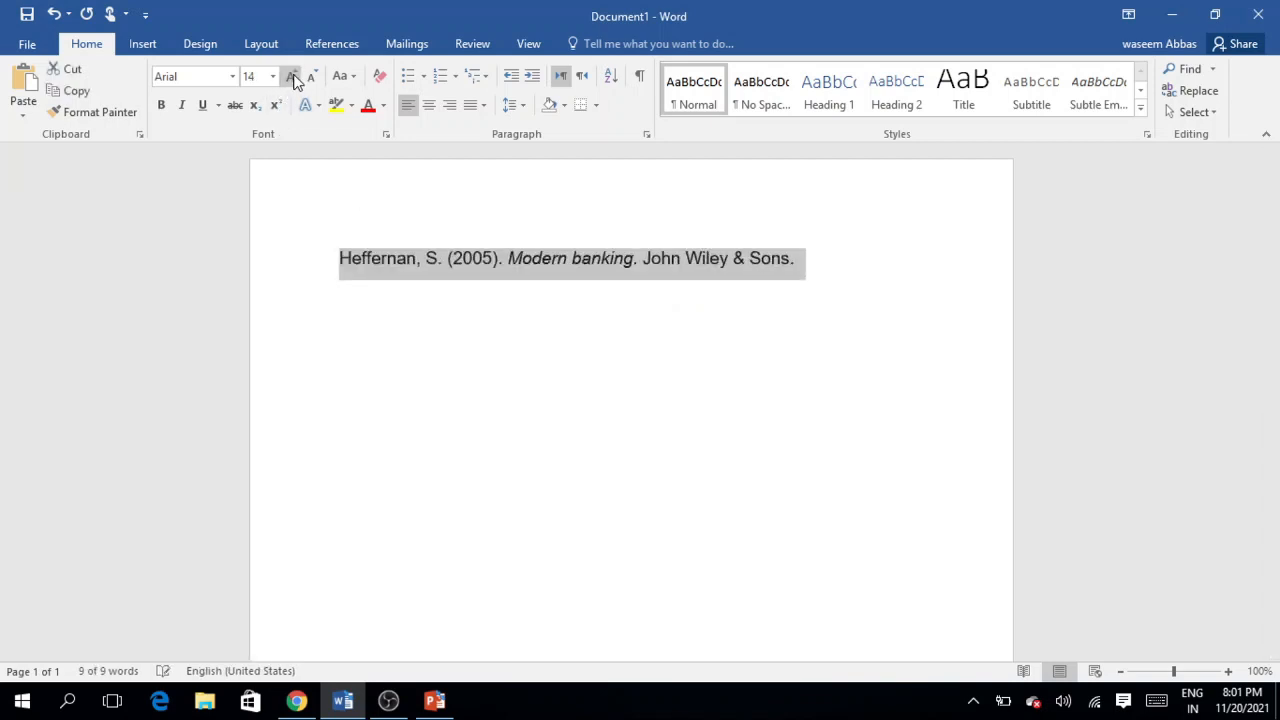
{"action": "left_click", "coordinate": [292, 76]}
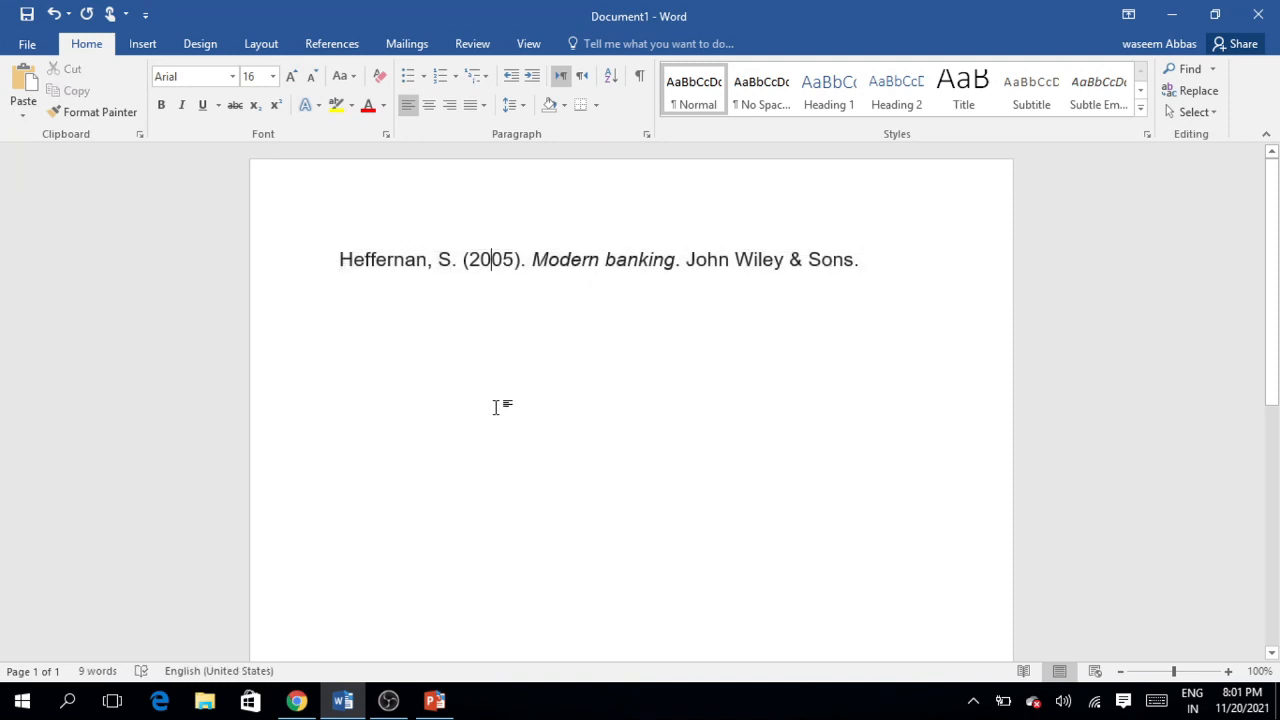
{"action": "mouse_move", "coordinate": [548, 310]}
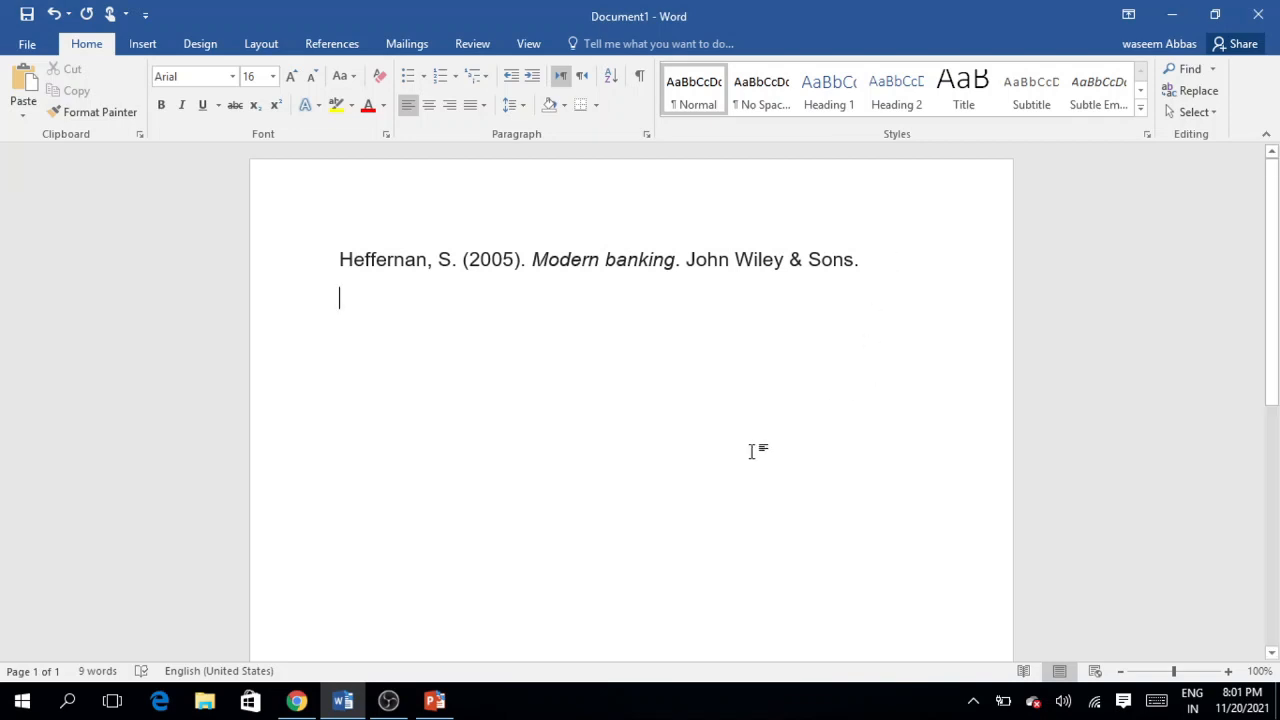
{"action": "mouse_move", "coordinate": [684, 472]}
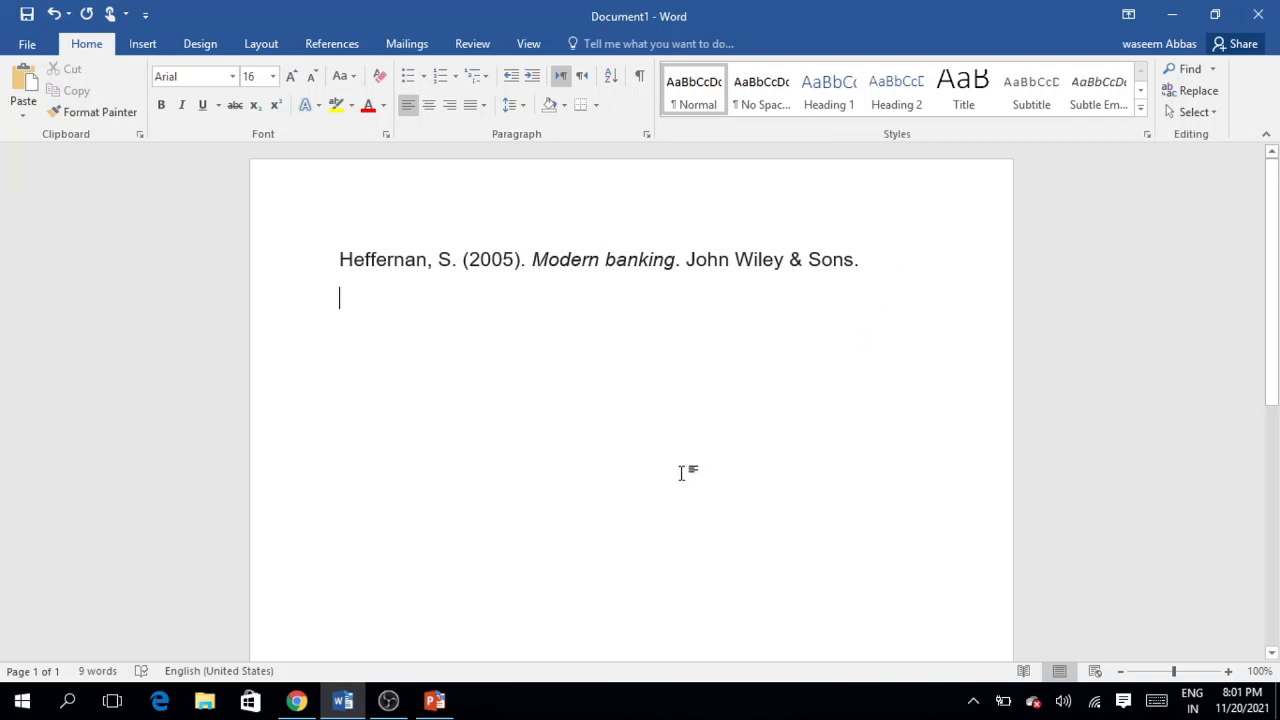